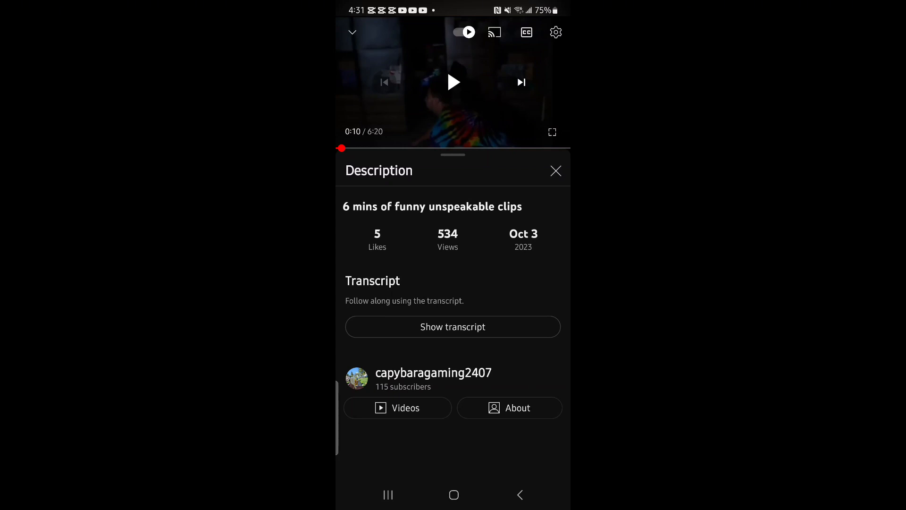
Leave the video description and return to the phone's home screen.
click(454, 494)
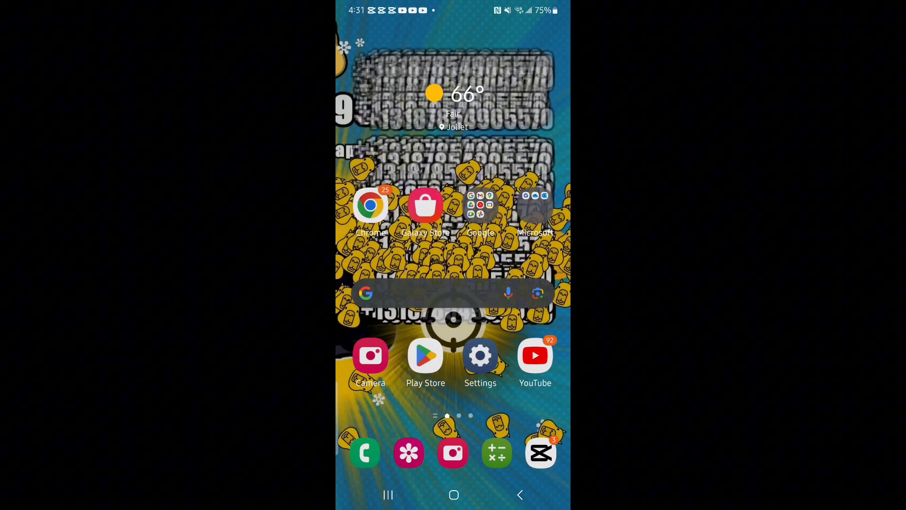
In Calculator compute 534÷15 = 35.6, verify 35.6×15 = 534, then return to the channel's Videos.
click(497, 452)
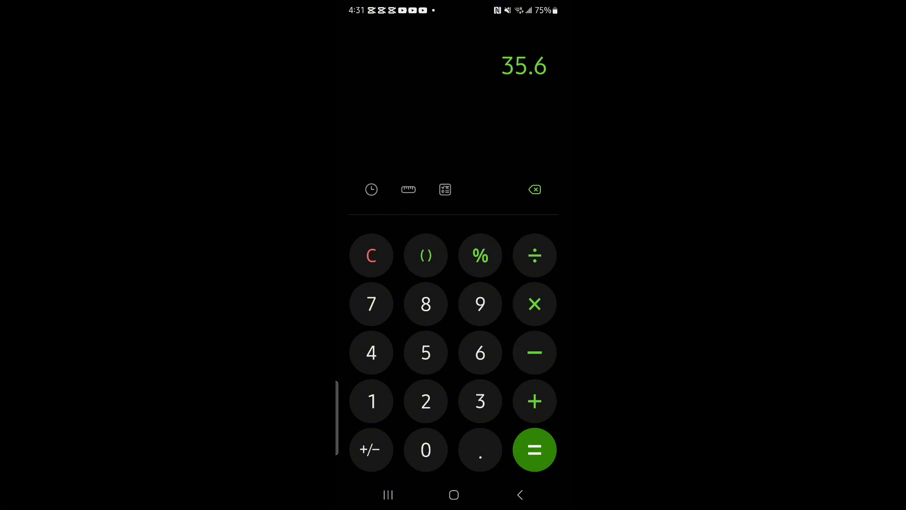
click(426, 352)
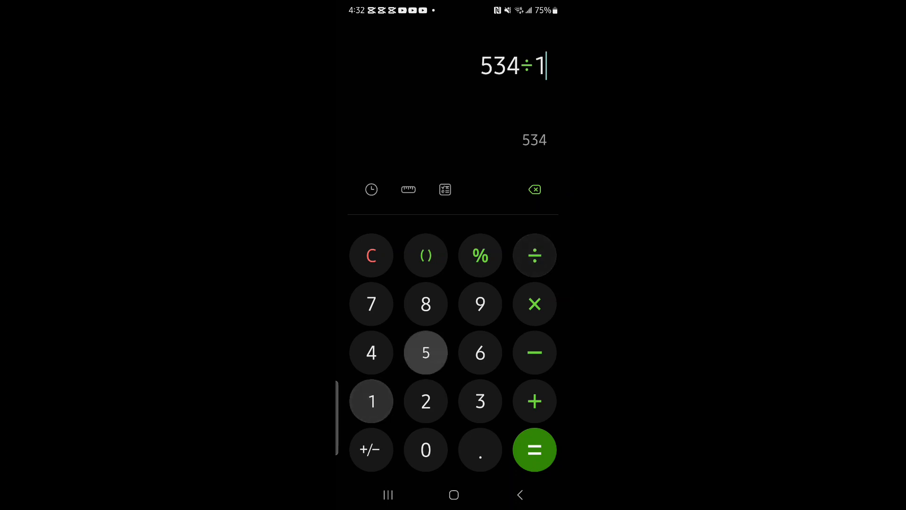
click(534, 449)
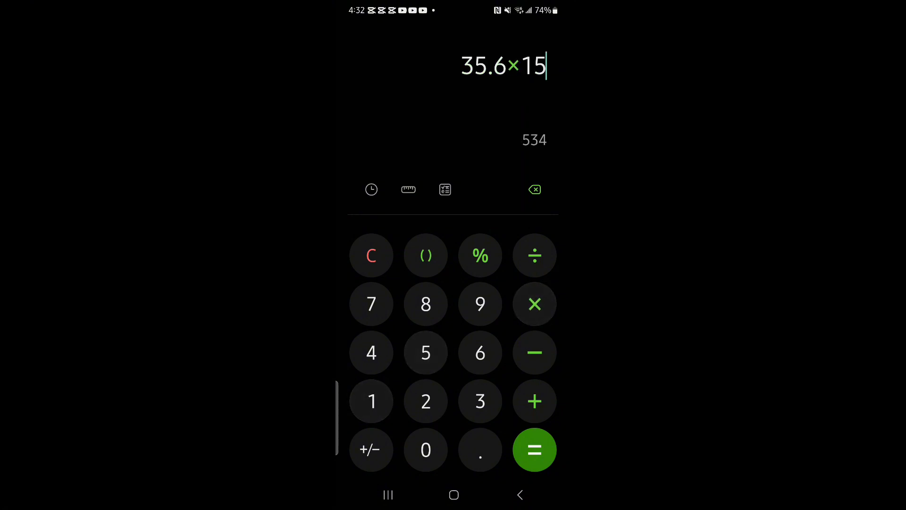
click(533, 449)
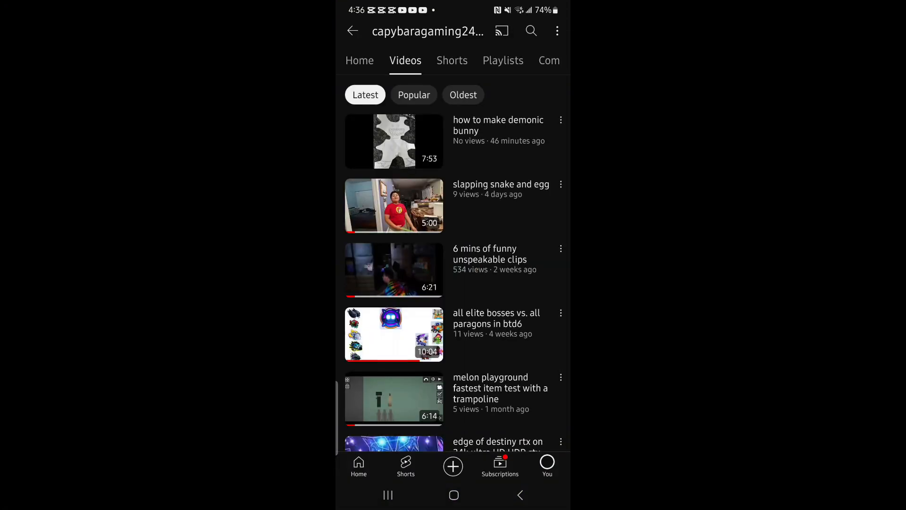
Sort Shorts by Popular, check the Geometry Dash Short's analytics (6,604 views), then sort by Latest.
click(405, 61)
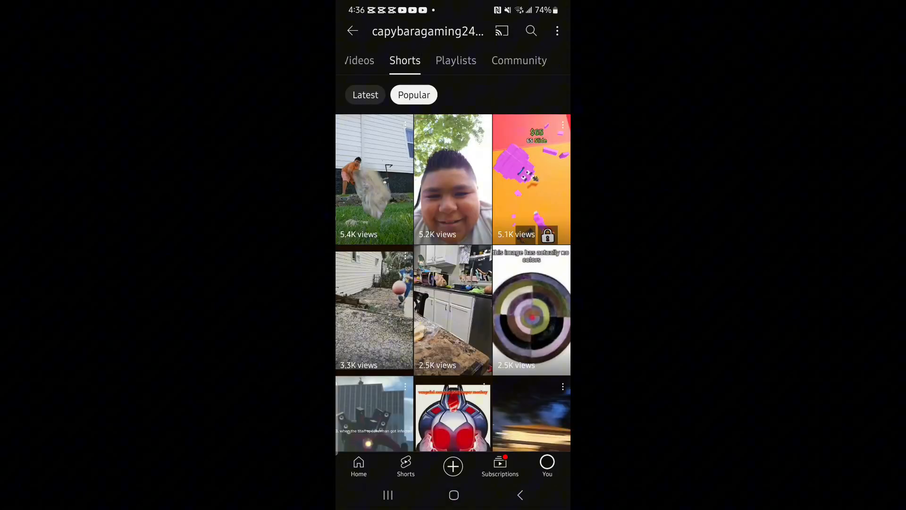
scroll(down, 3)
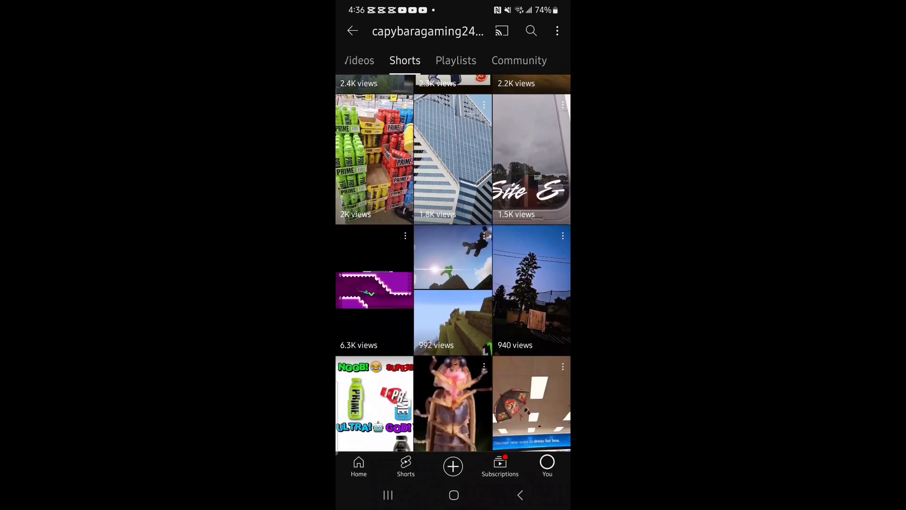
click(375, 289)
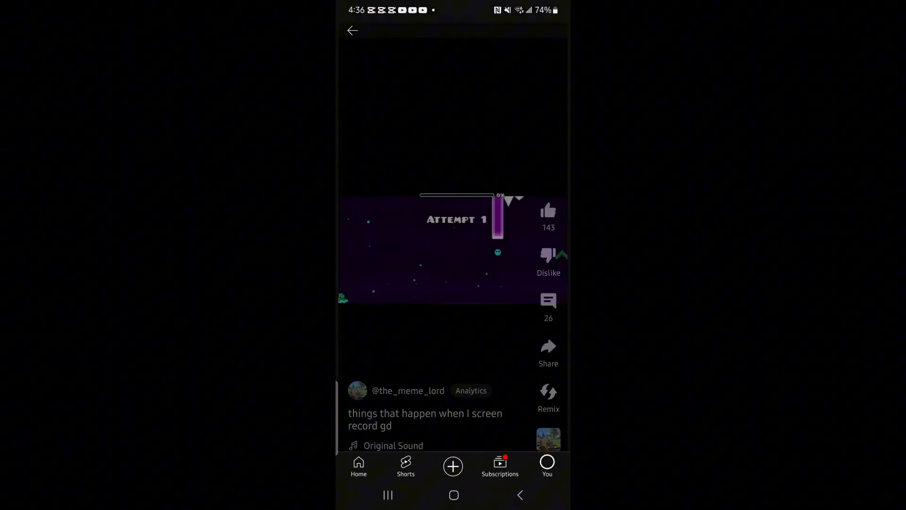
click(470, 390)
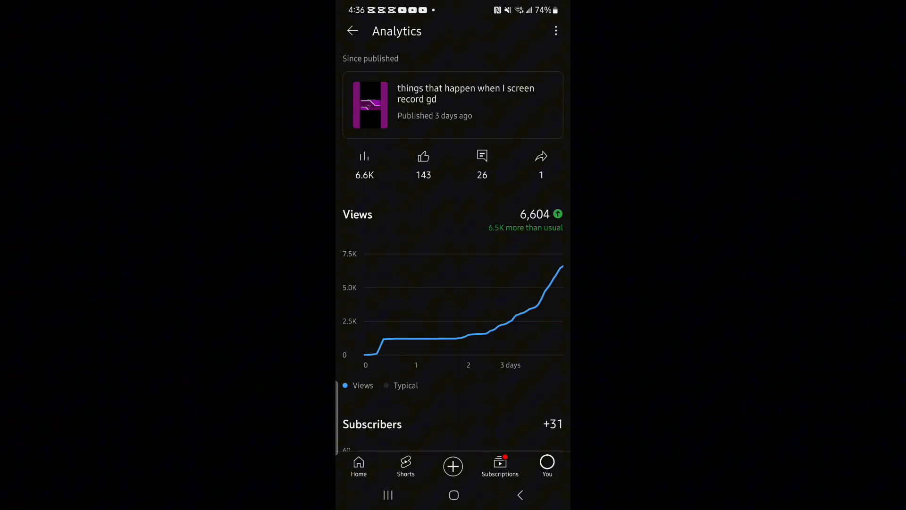
scroll(down, 3)
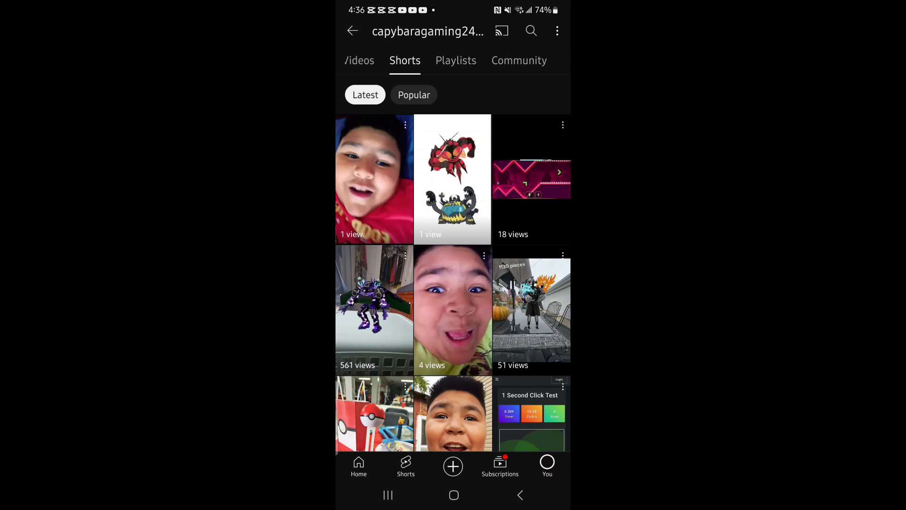
Scroll the Shorts grid and go to the You account page with history and playlists.
scroll(down, 3)
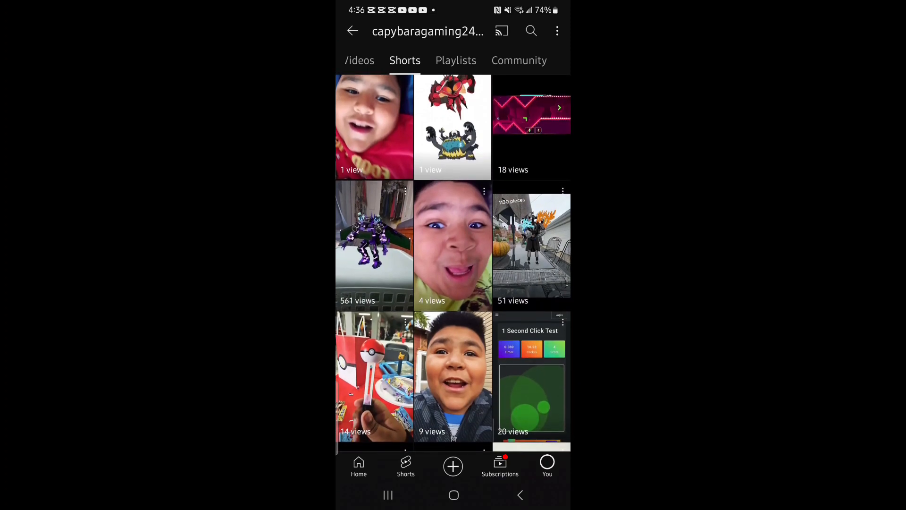
click(547, 466)
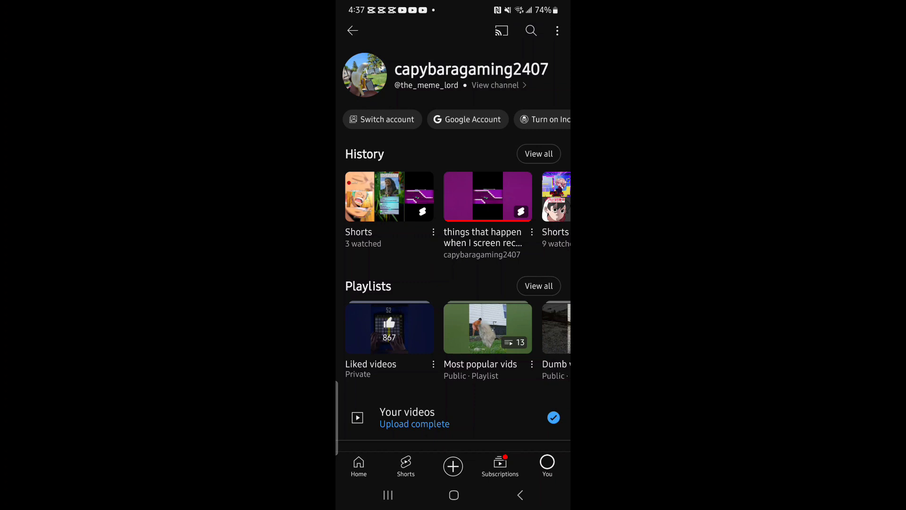
Open the channel's About description for editing and remove the ❌ after 100.
click(494, 85)
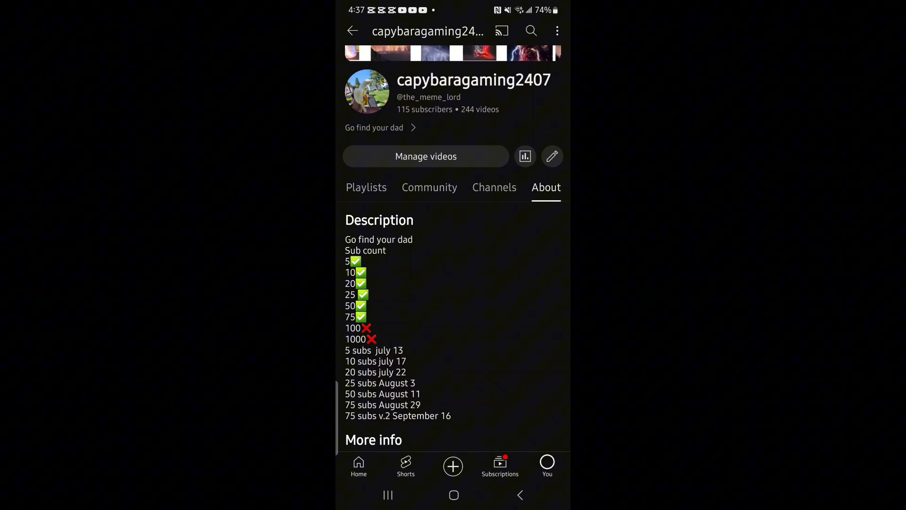
click(551, 156)
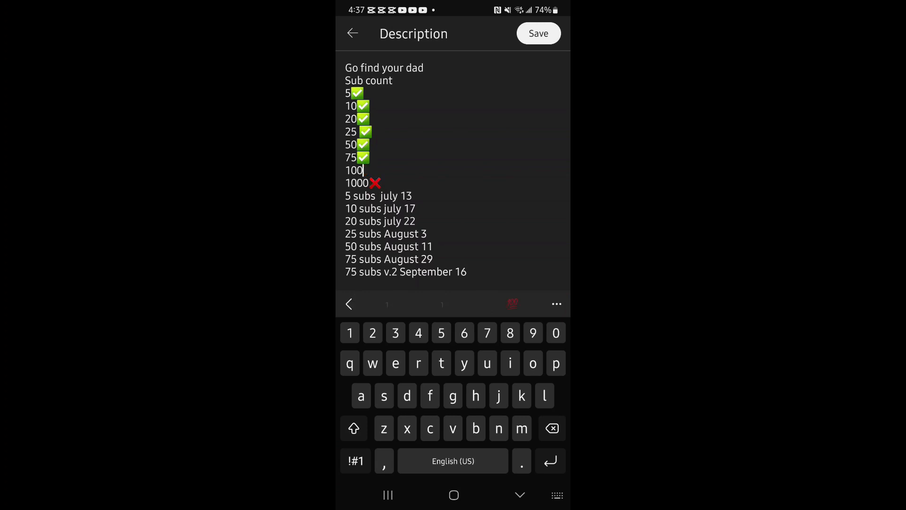
Insert a green ✅ after the 100 milestone using the emoji keyboard.
click(409, 303)
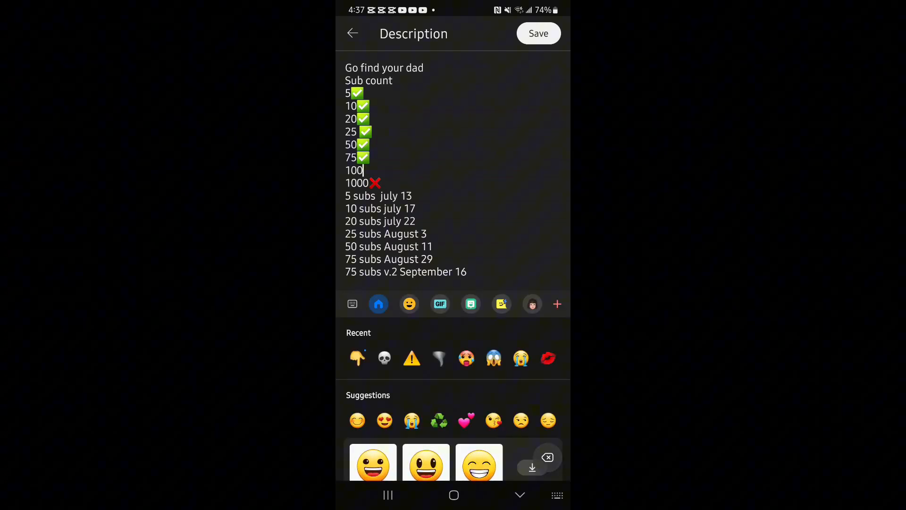
click(409, 302)
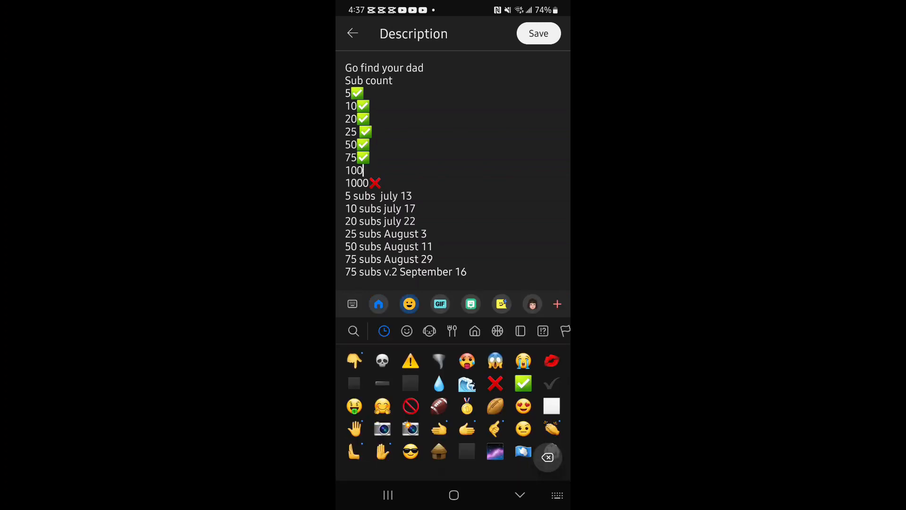
click(522, 383)
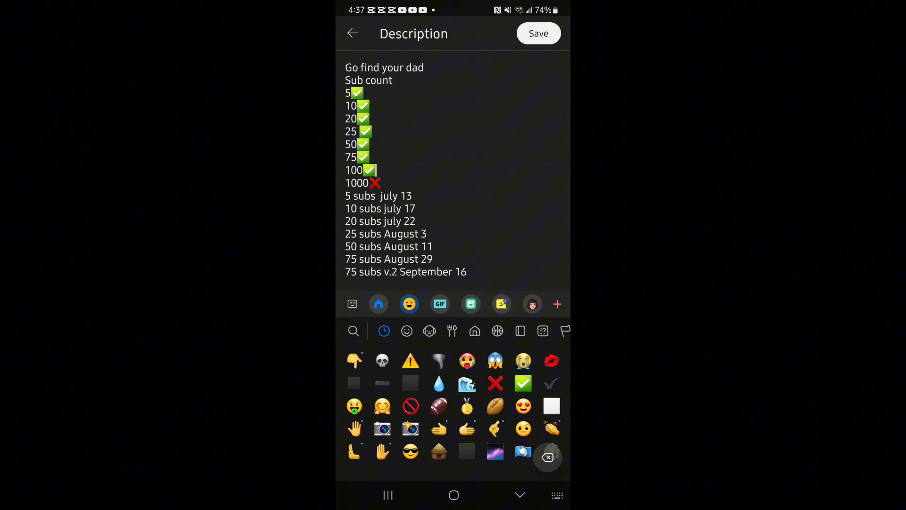
click(351, 303)
text(100 subs)
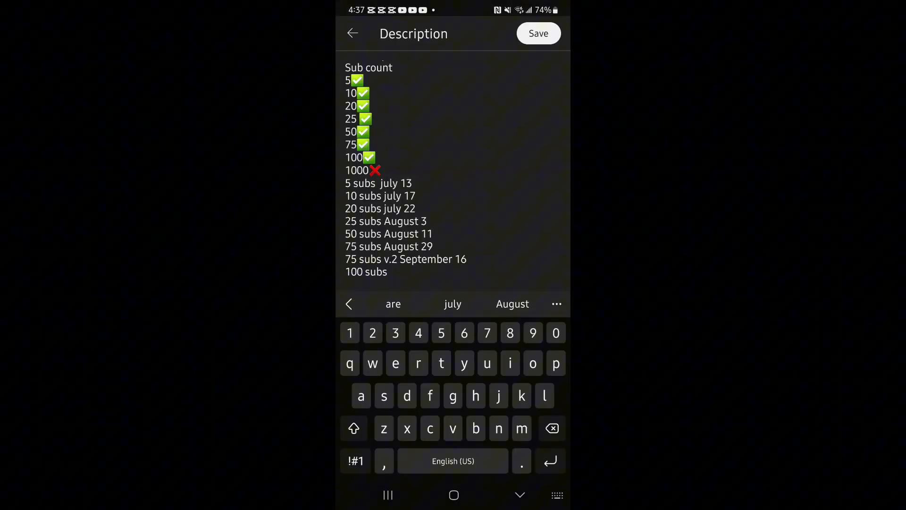
Add the line '100 subs October 18' and save the edited description.
text(octobe)
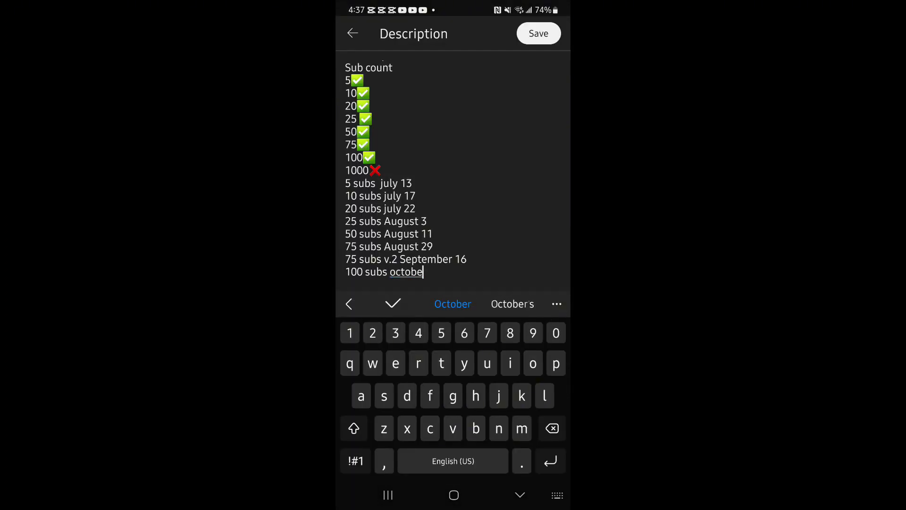
click(453, 303)
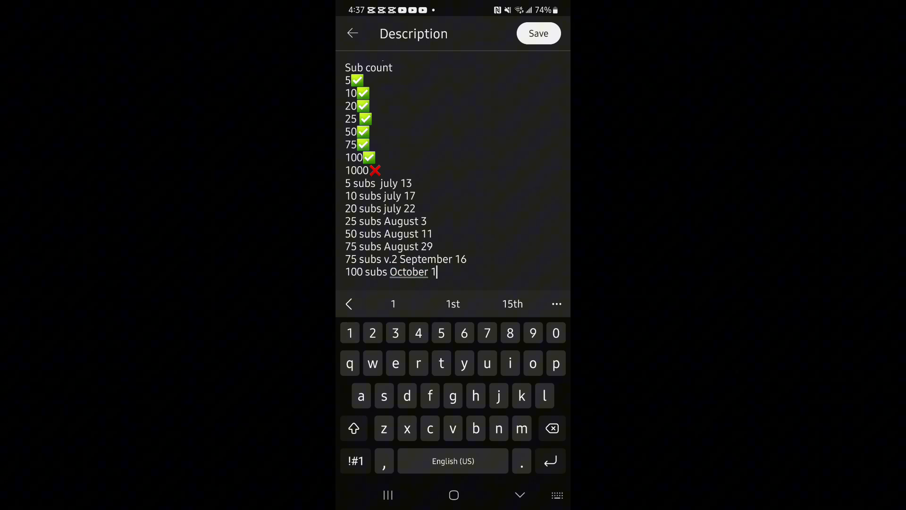
text(8)
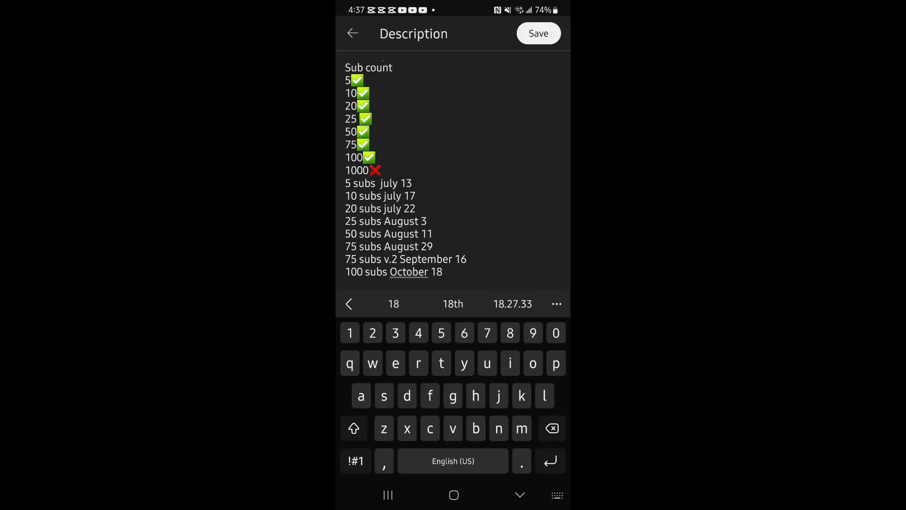
click(352, 33)
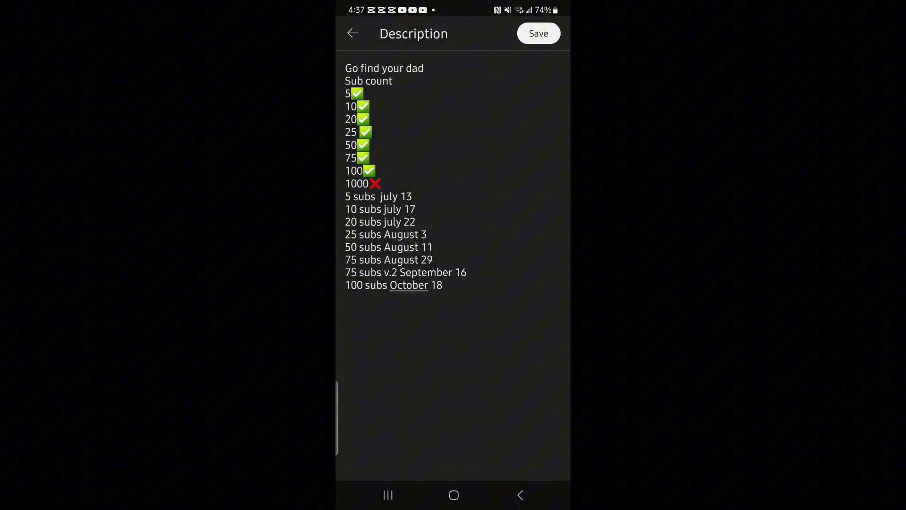
click(537, 33)
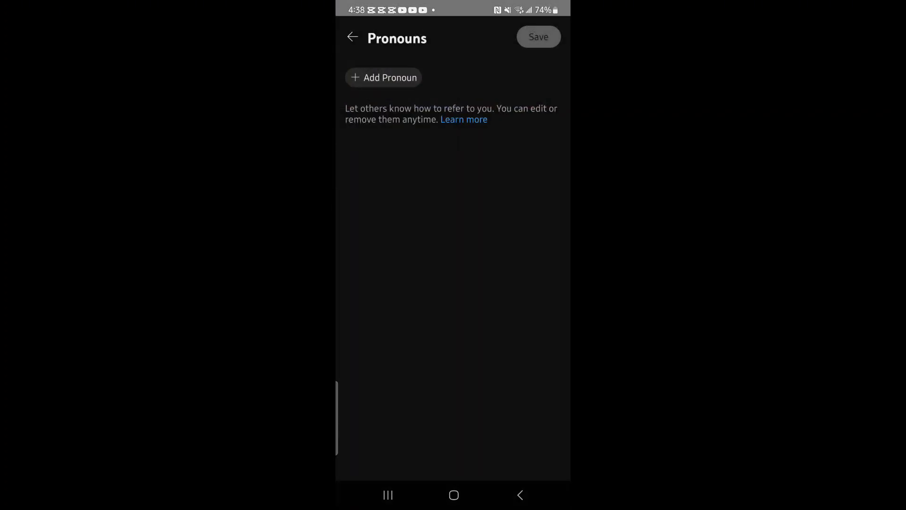
Back out of Pronouns and channel settings to the channel page and show its Shorts grid.
click(352, 36)
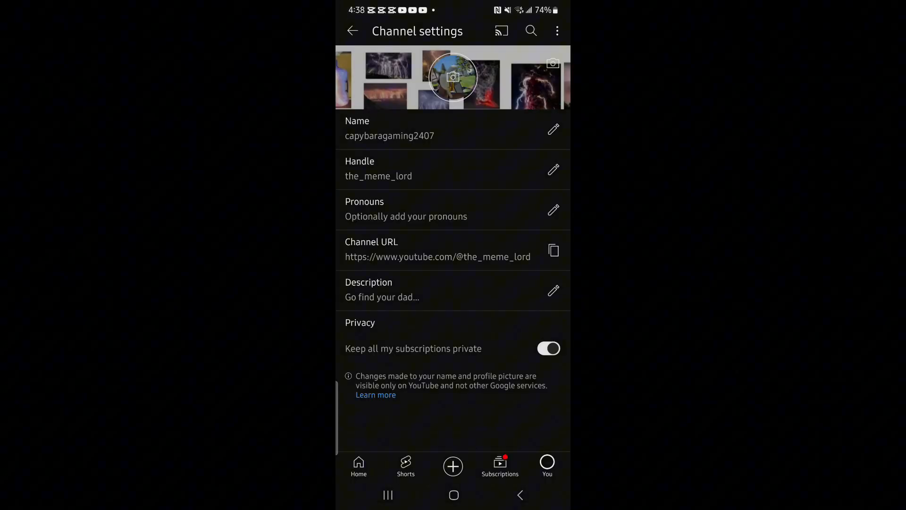
click(352, 31)
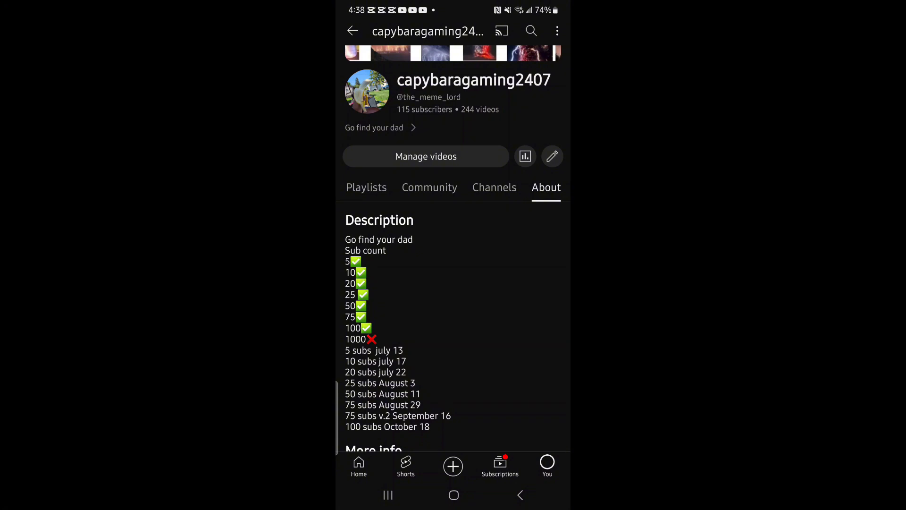
click(557, 30)
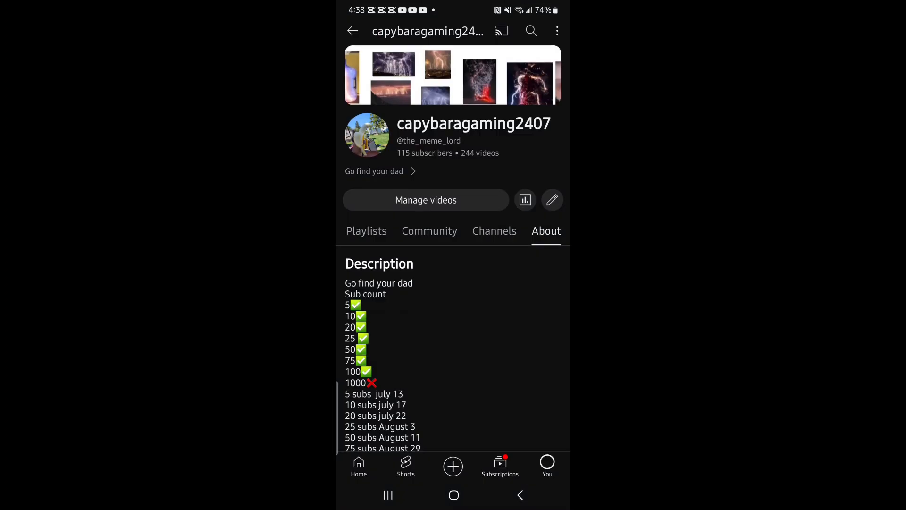
click(405, 230)
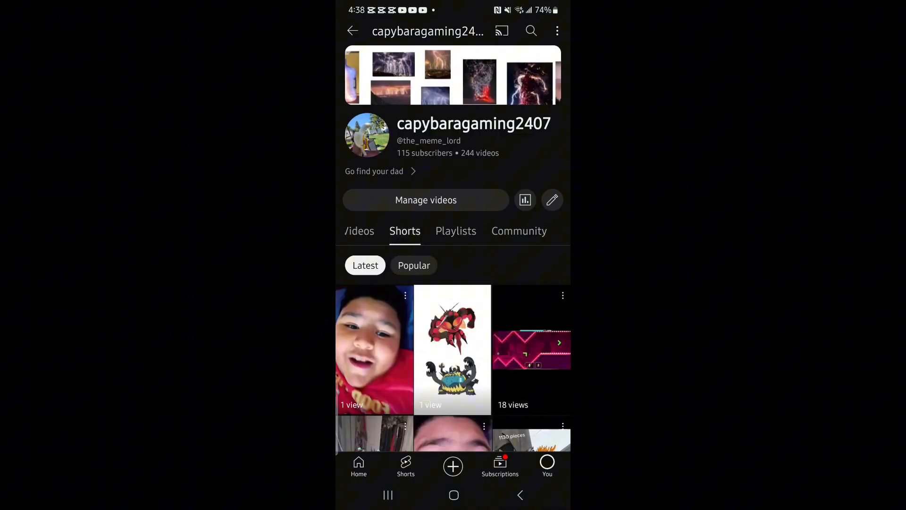
Play the 'wave spam asmr' Short from the grid, then return to the You account page.
scroll(down, 3)
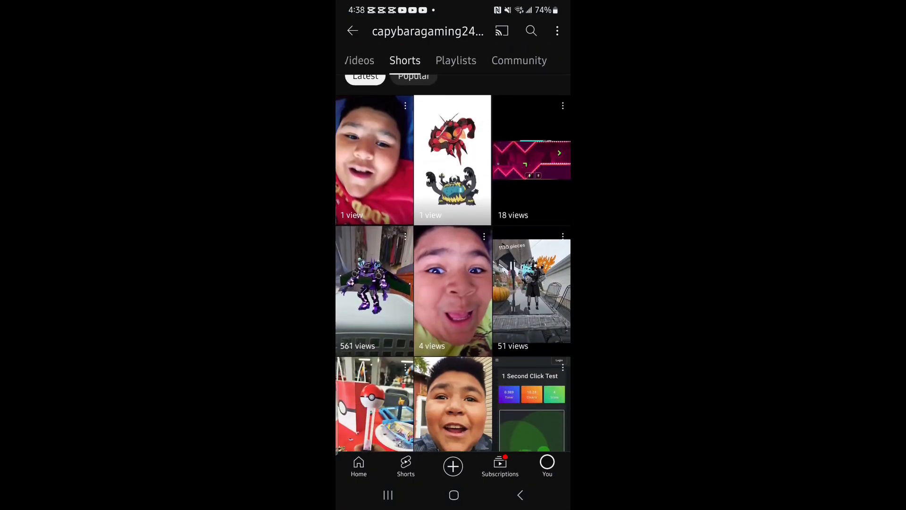
scroll(down, 3)
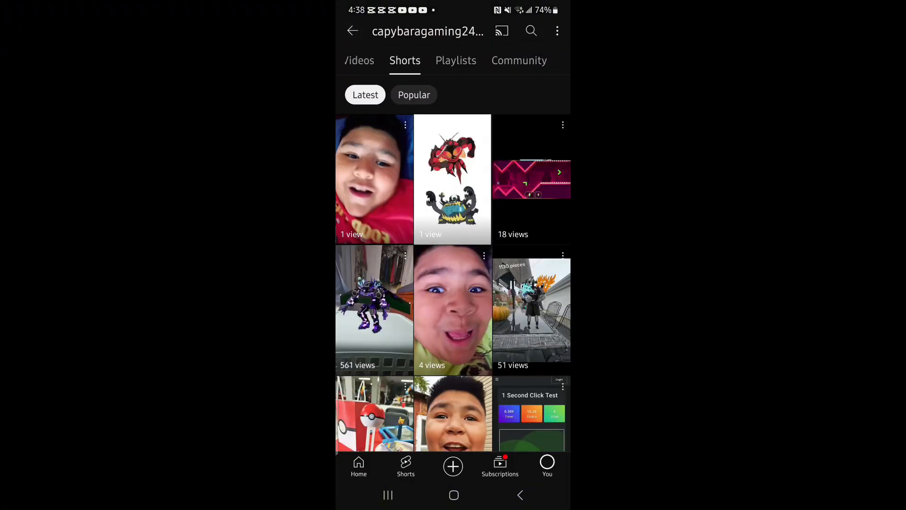
click(531, 179)
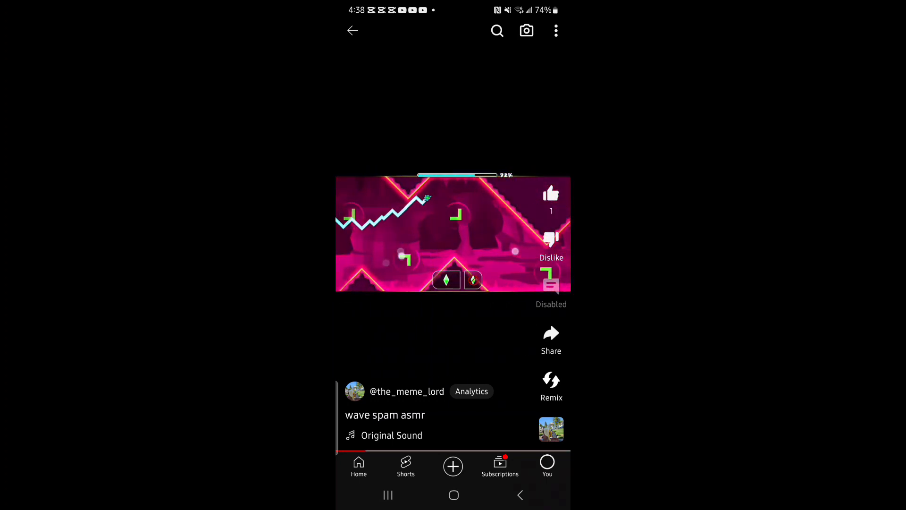
click(547, 465)
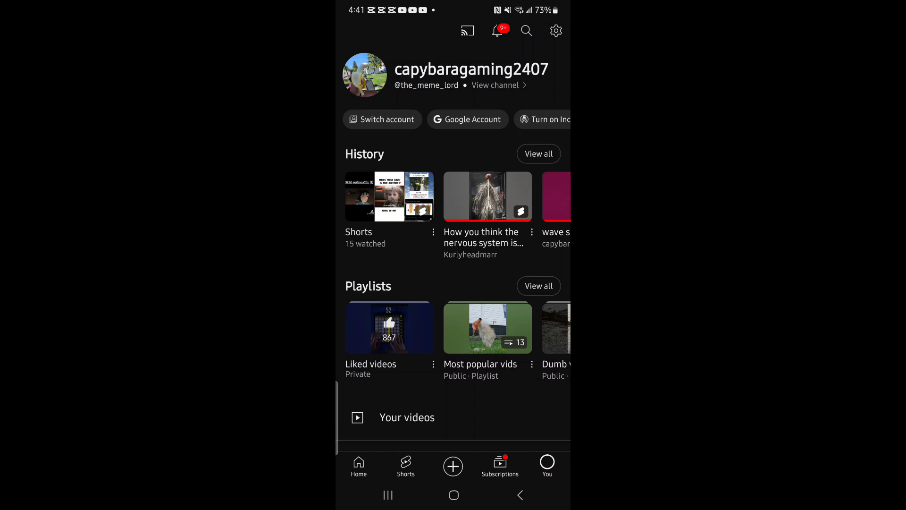
Open the channel's Shorts and compare the Popular and Latest orderings.
click(494, 85)
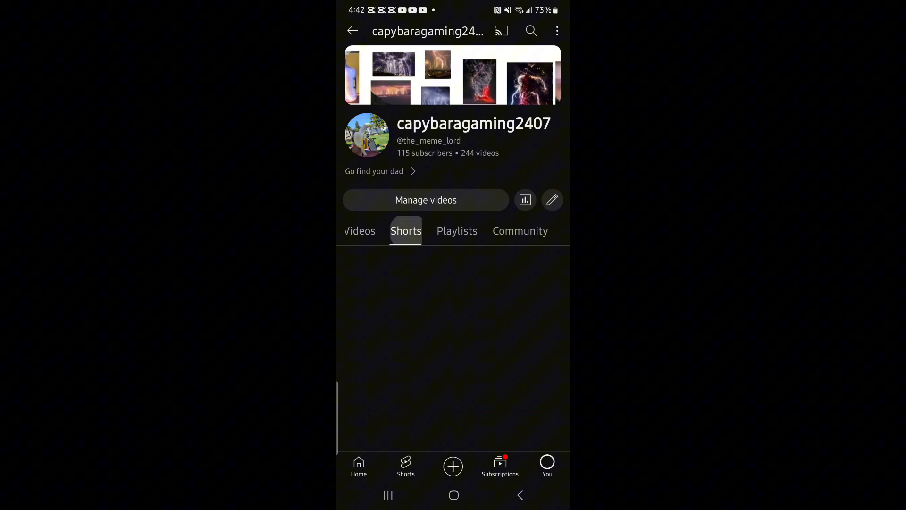
click(405, 230)
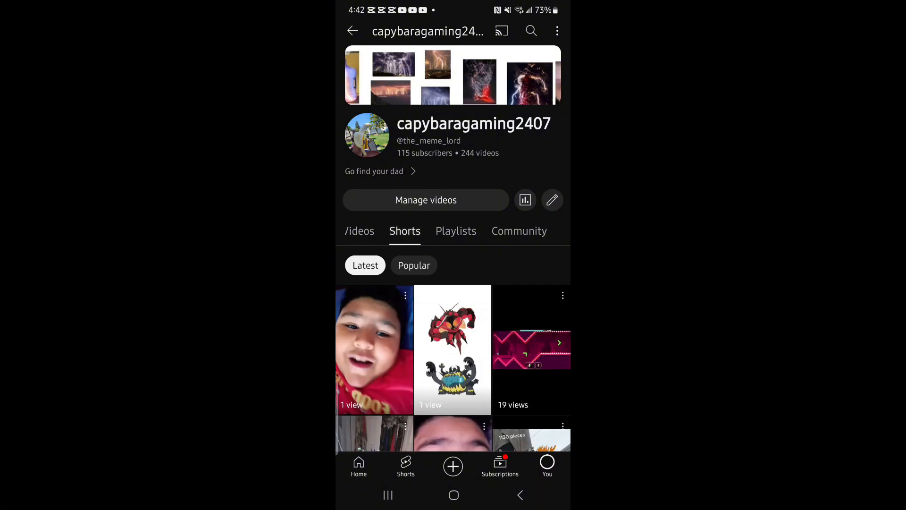
click(413, 265)
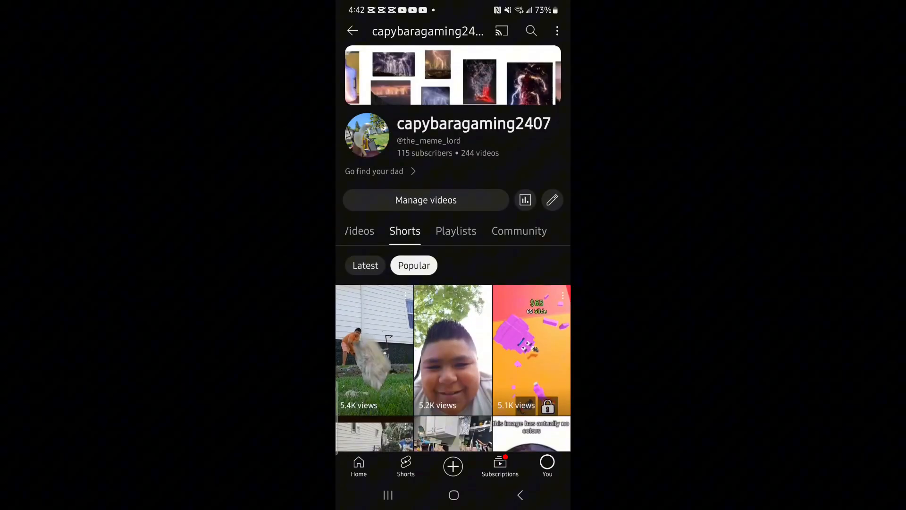
click(364, 264)
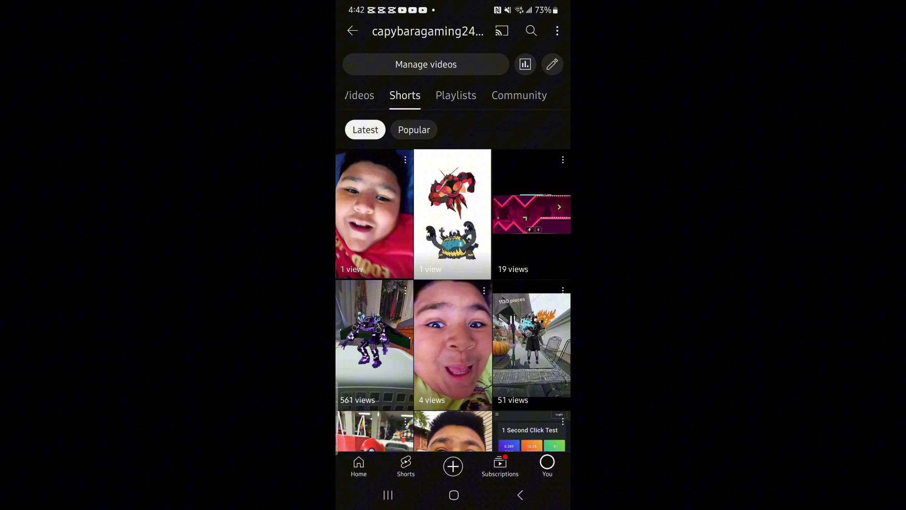
Browse down through the grid of latest Shorts.
scroll(down, 3)
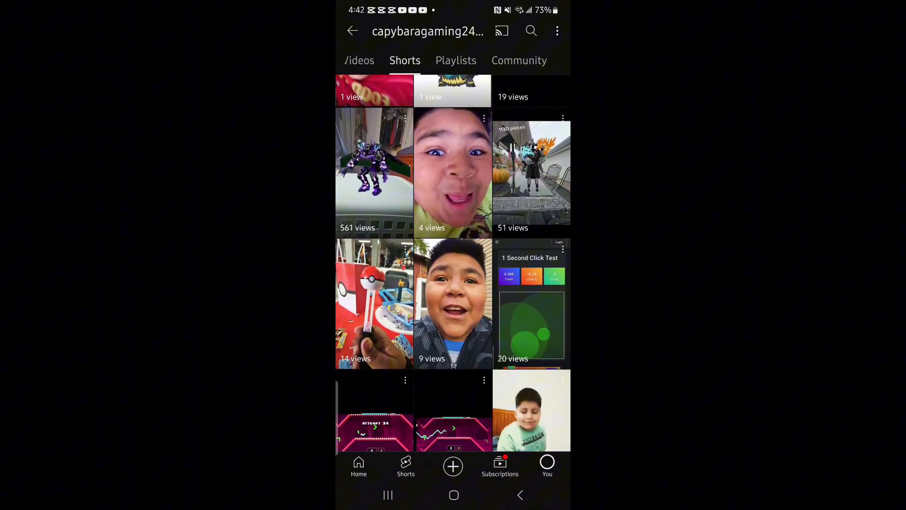
scroll(down, 3)
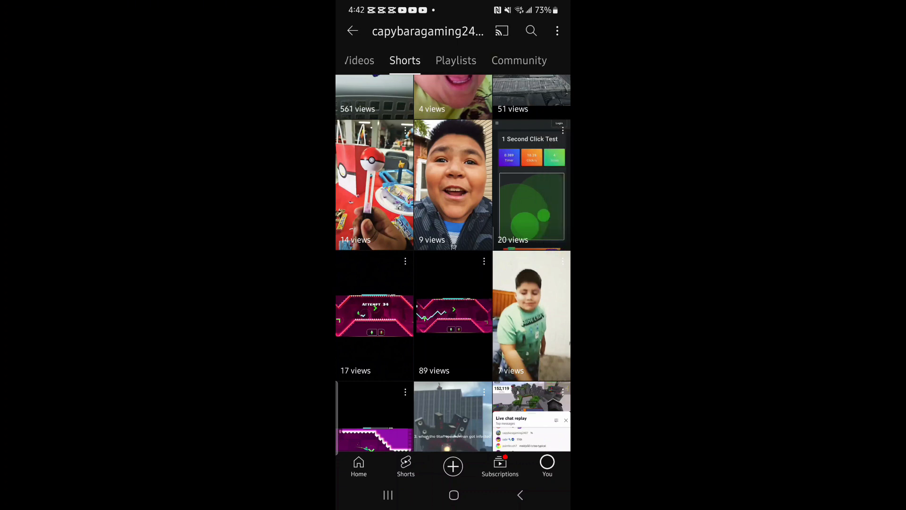
scroll(down, 3)
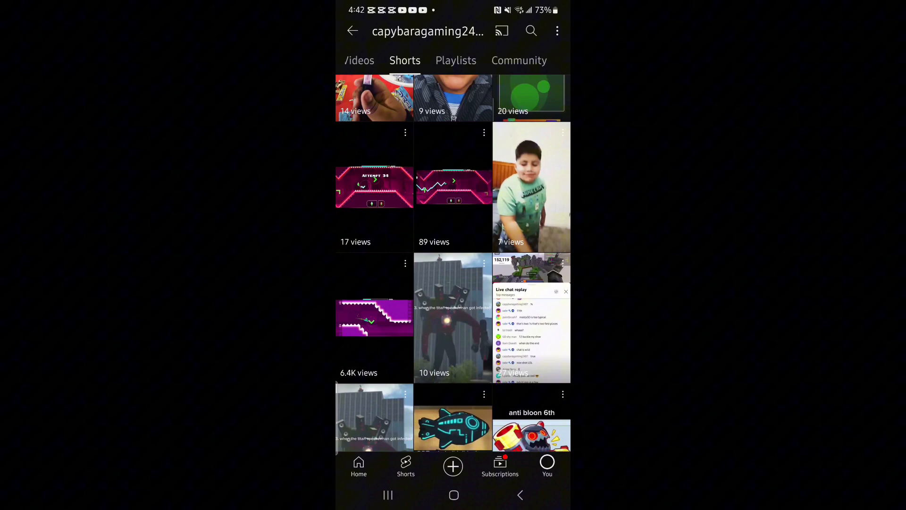
scroll(down, 3)
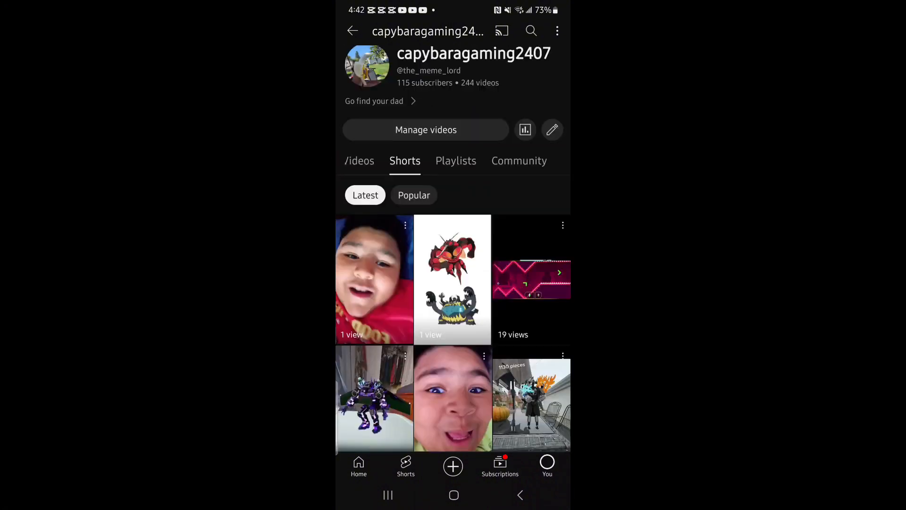
Play and pause the newest Short '31 IN A DAY!', then leave YouTube for the home screen.
click(374, 280)
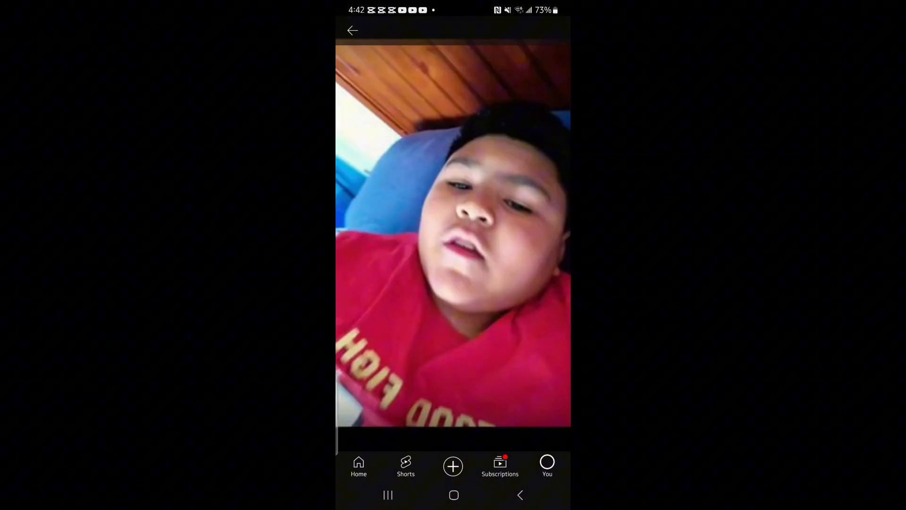
click(453, 231)
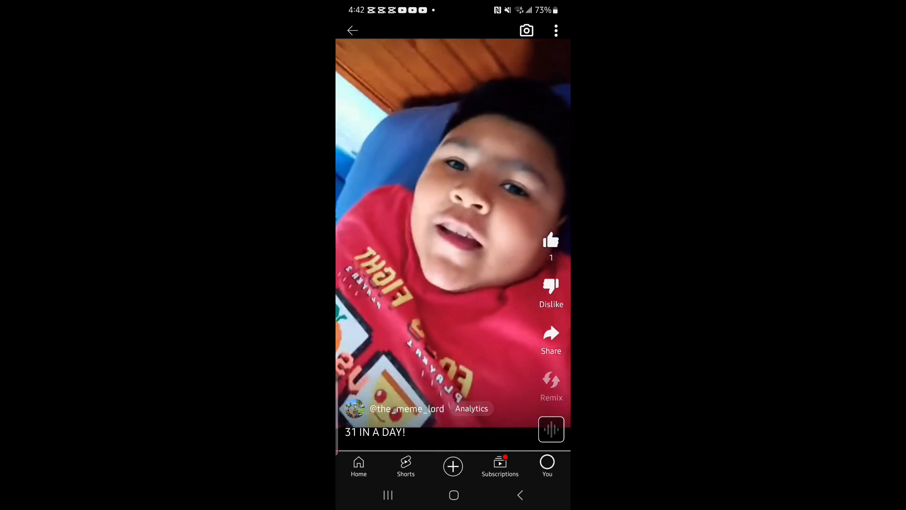
scroll(up, 3)
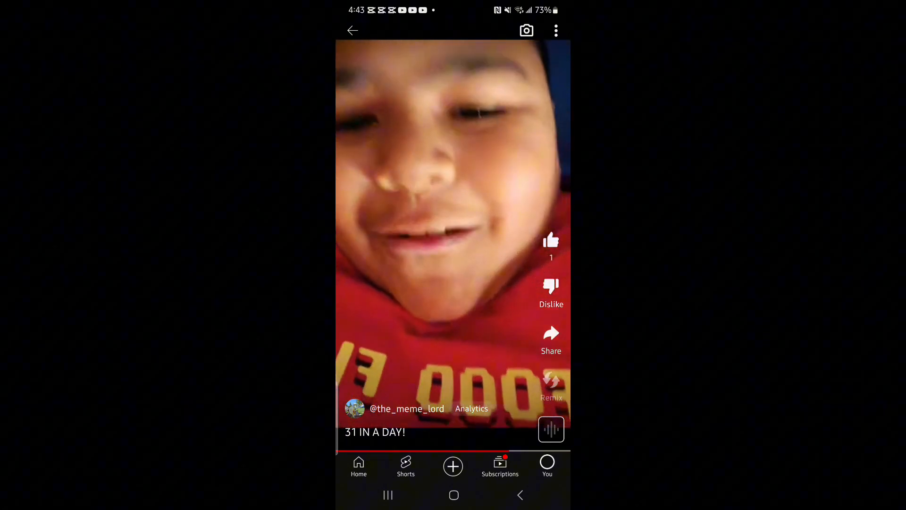
click(472, 408)
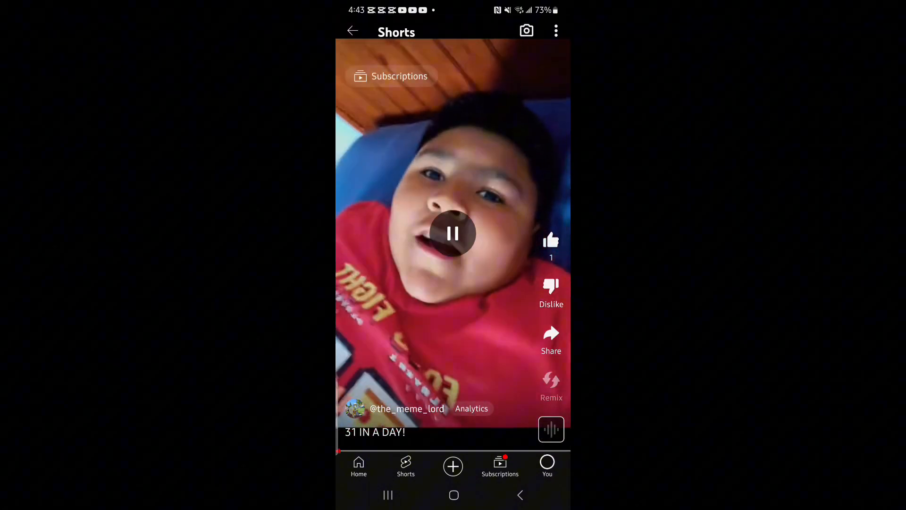
click(454, 494)
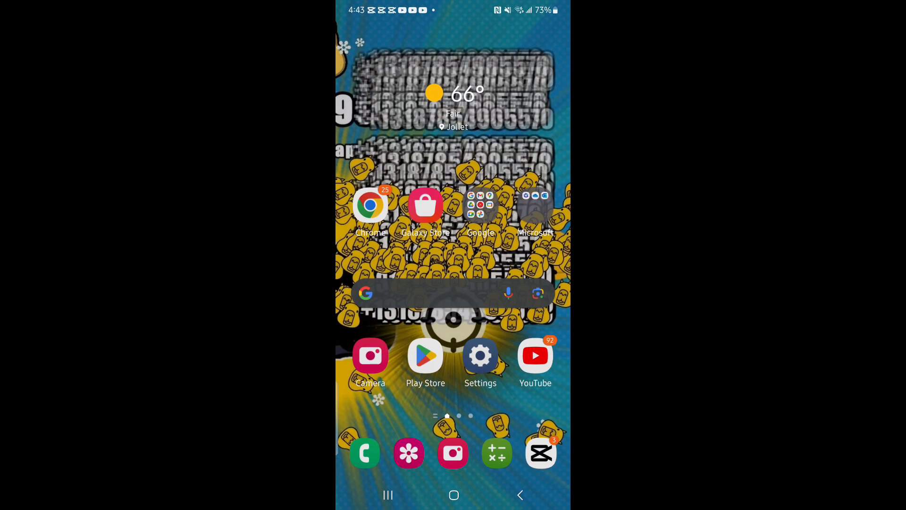
Reopen YouTube and go back from the 'dumb ways to die 4' analytics to the channel's Shorts.
click(535, 356)
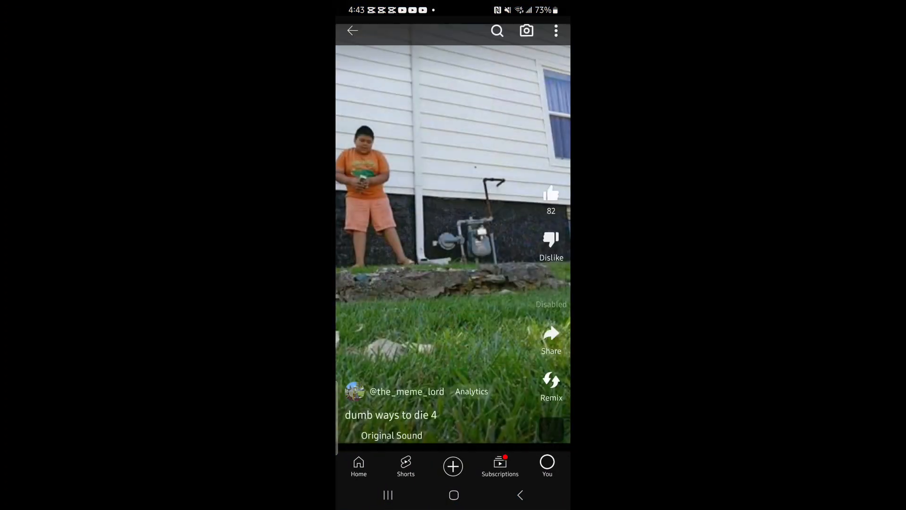
click(472, 390)
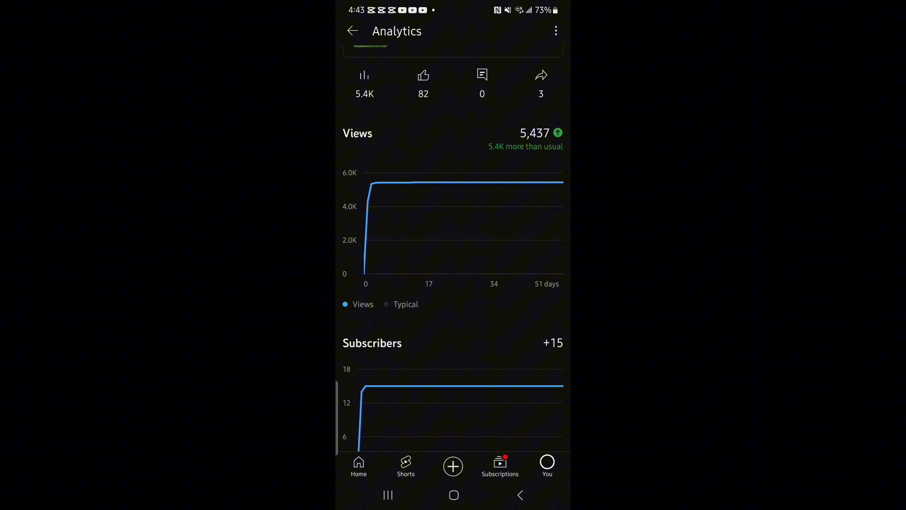
click(352, 30)
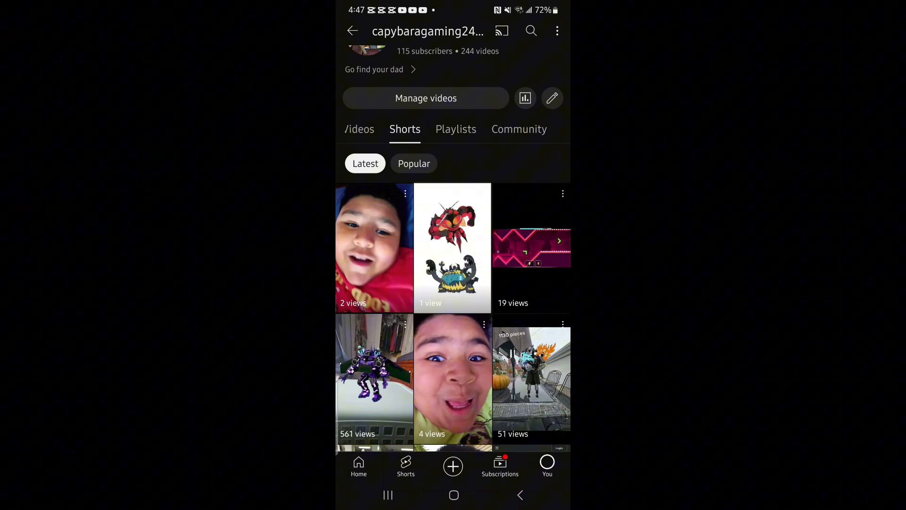
Show the channel's playlists and open the 'Dumb ways to die' playlist with 6 videos.
click(408, 129)
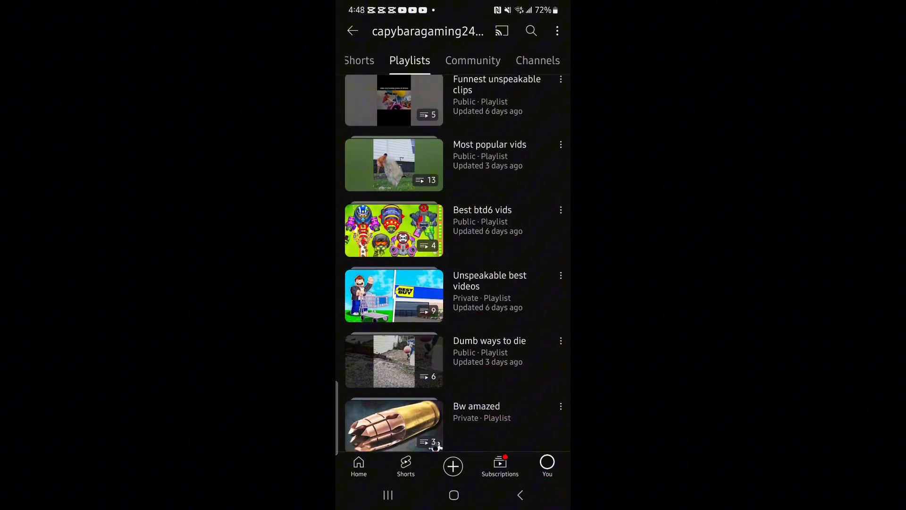
click(393, 359)
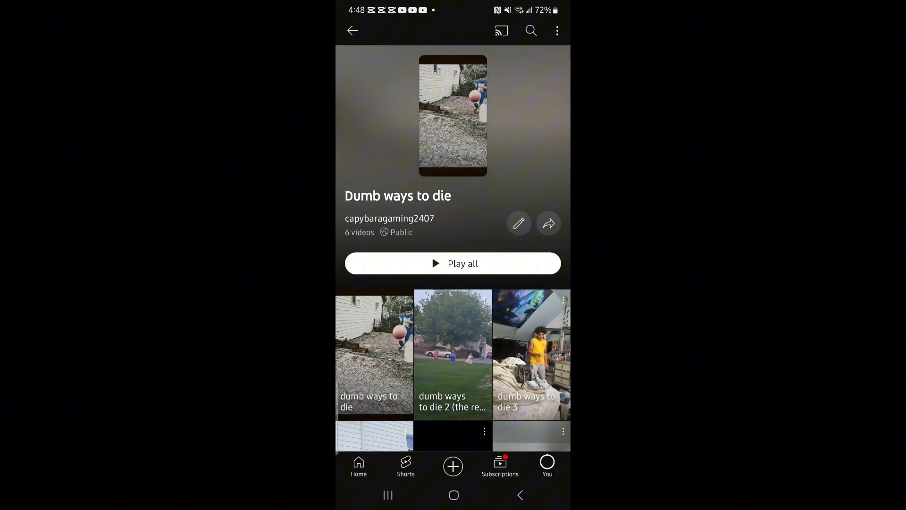
Play the first 'dumb ways to die' Short and swipe through the next two in the playlist.
scroll(up, 3)
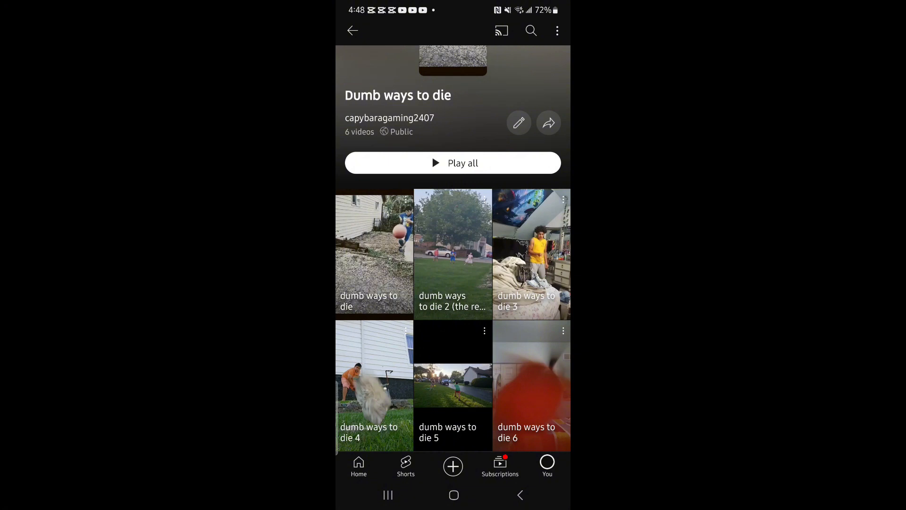
click(547, 122)
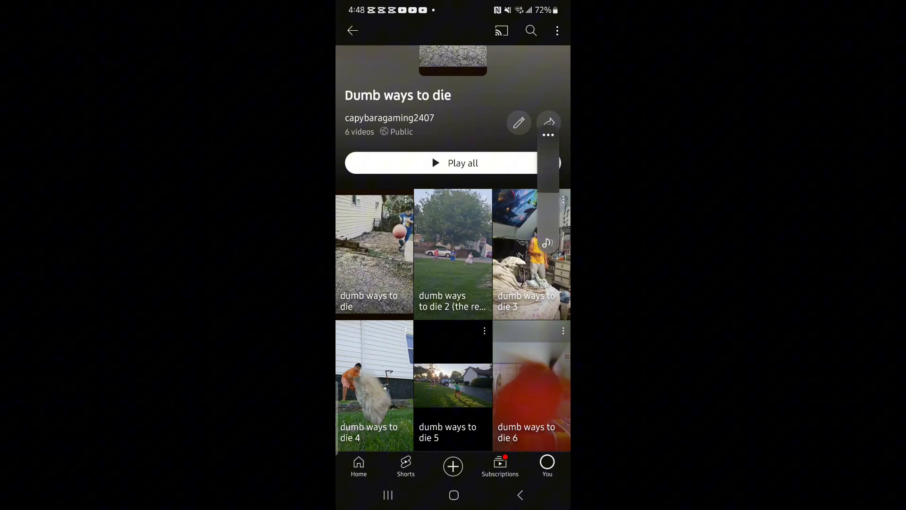
click(373, 254)
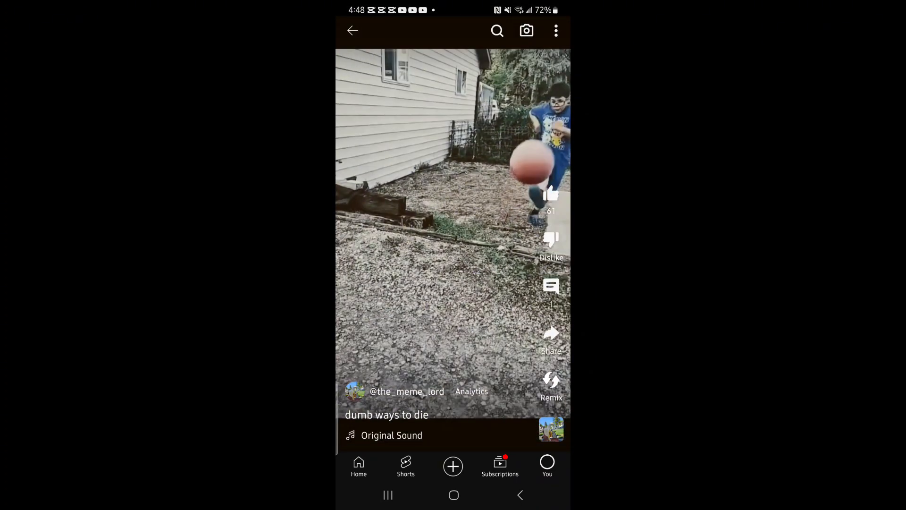
scroll(up, 3)
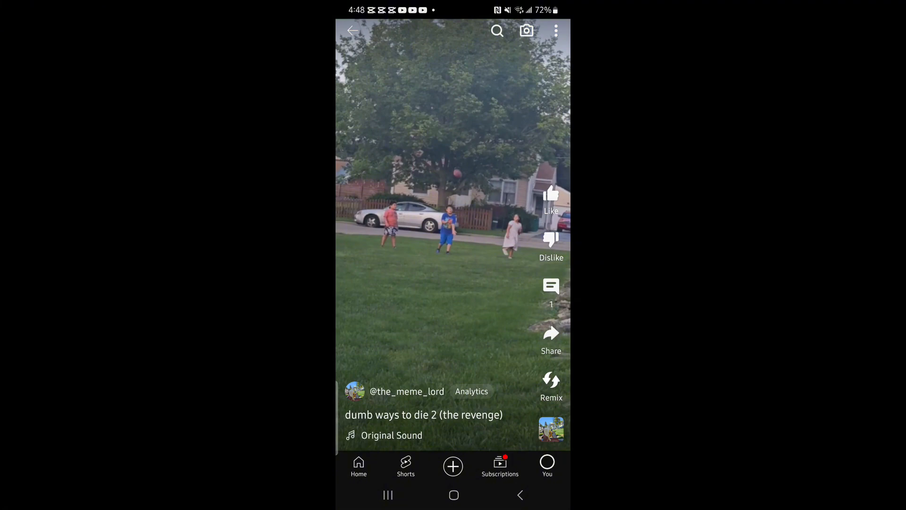
scroll(up, 3)
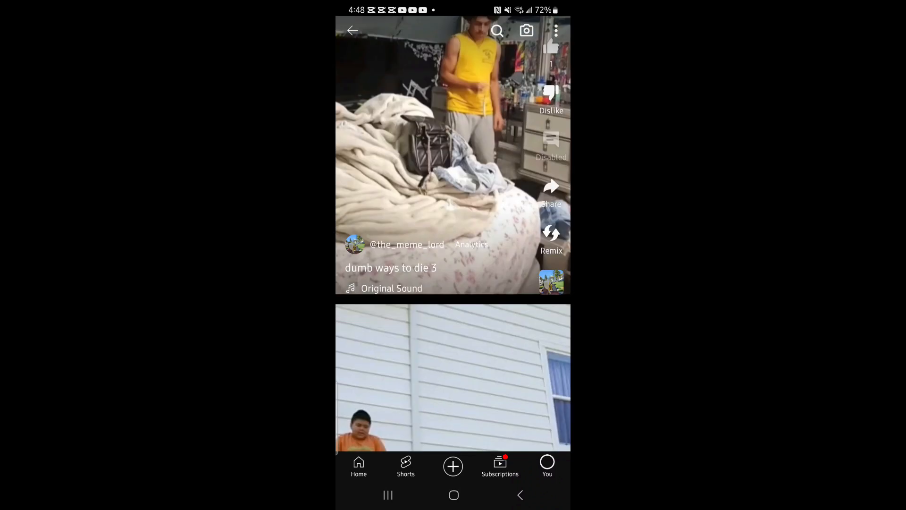
scroll(up, 3)
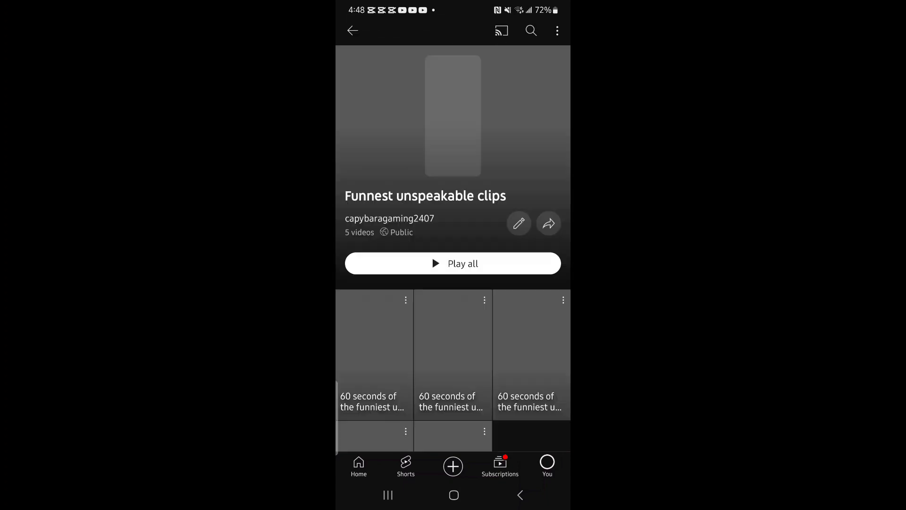
Go back to the Playlists list and scroll to the capybaragaming2407 channel's Shorts grid.
scroll(down, 3)
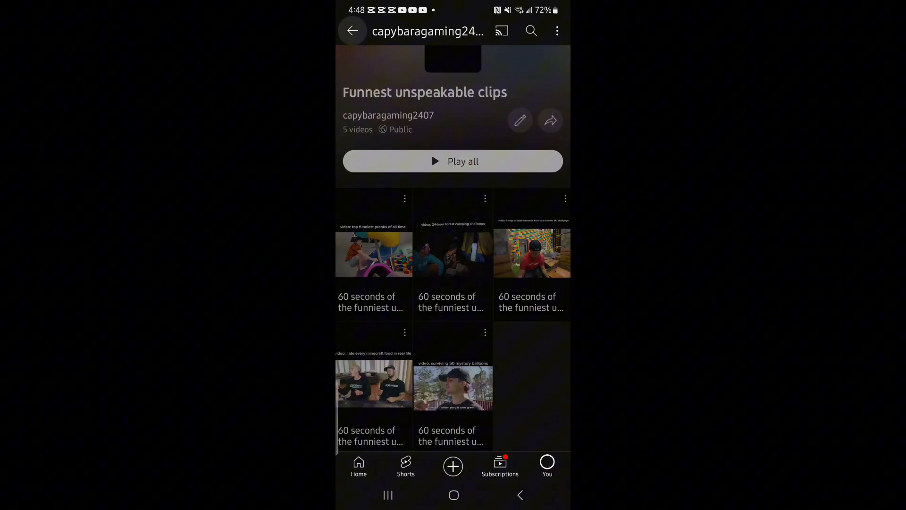
click(352, 31)
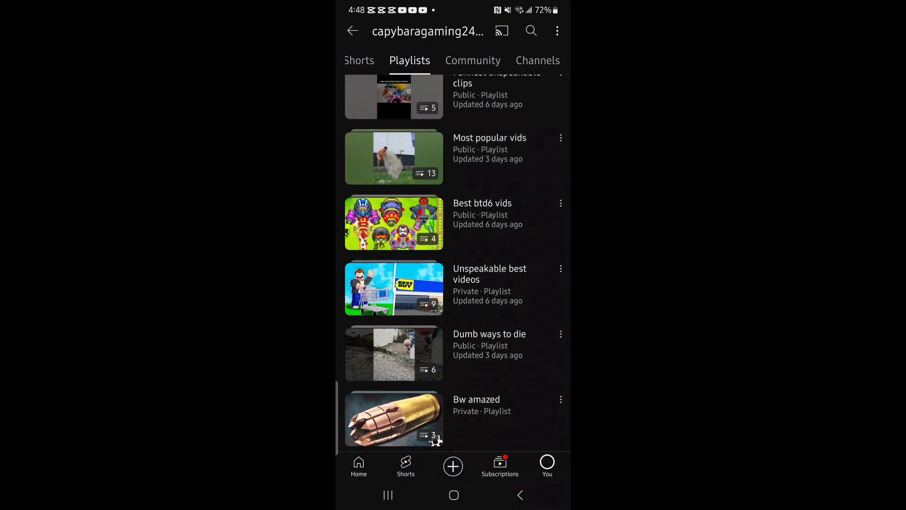
scroll(down, 3)
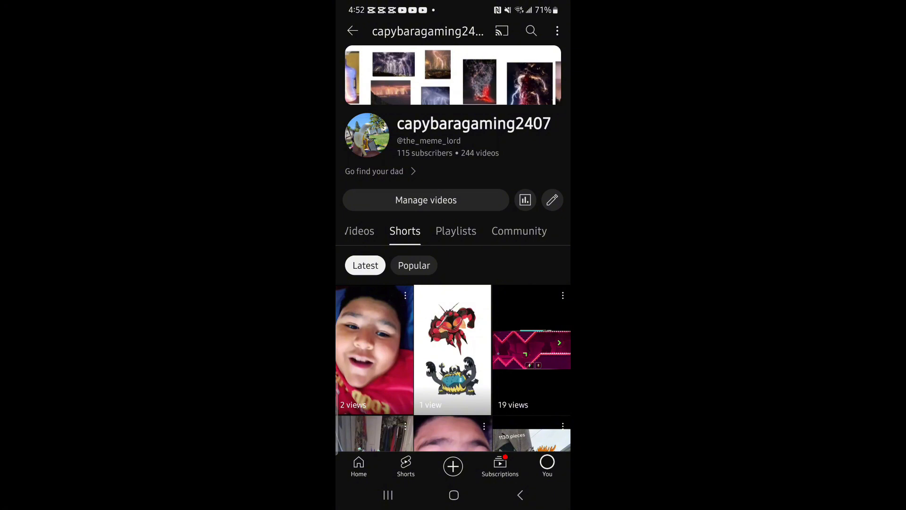
List the Shorts by popularity and scroll through the most viewed ones.
click(414, 265)
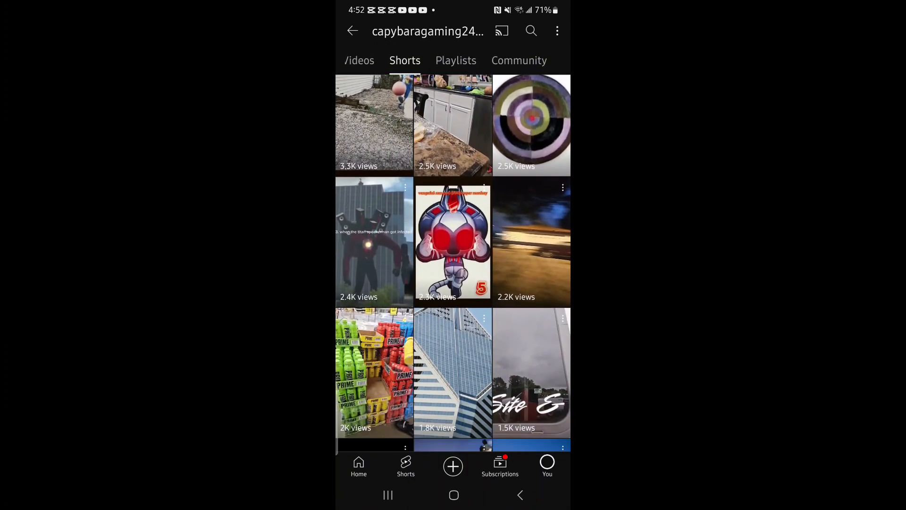
scroll(down, 3)
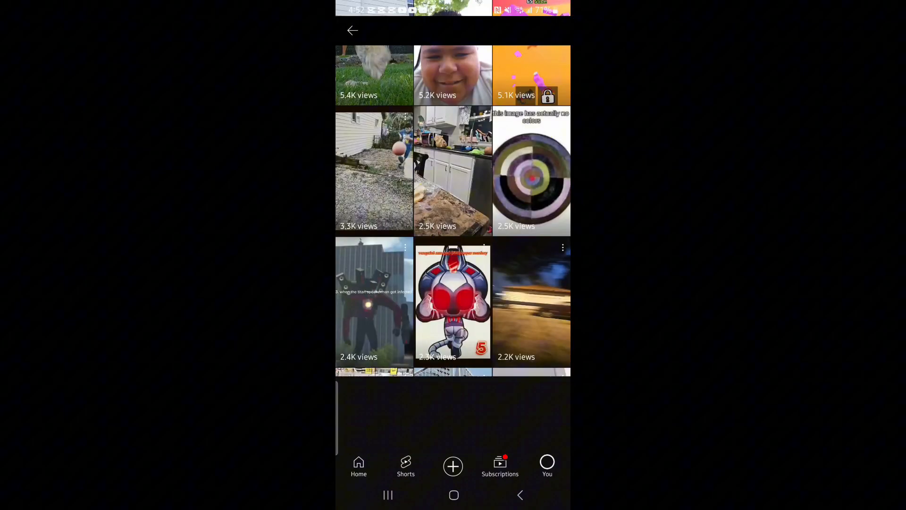
click(530, 75)
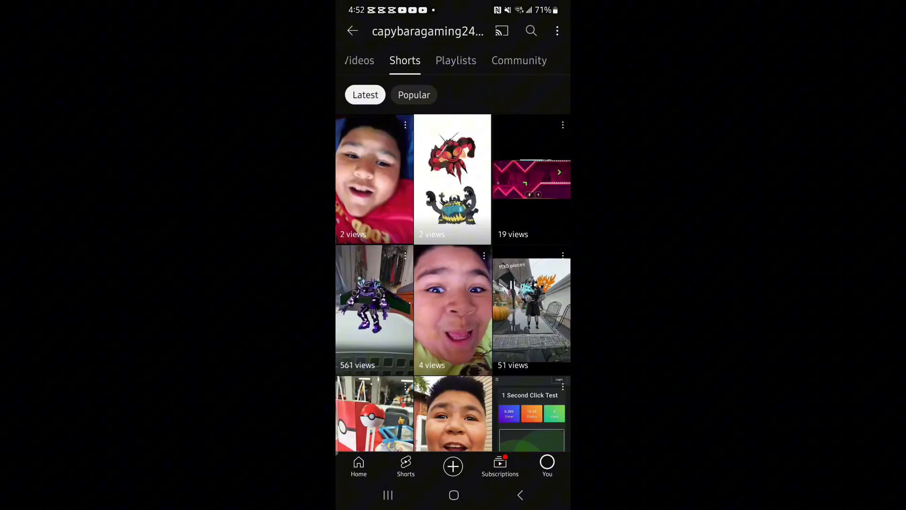
Toggle Latest and Popular chips, ending on most viewed, near 'things that happen when I screen record gd'.
click(414, 94)
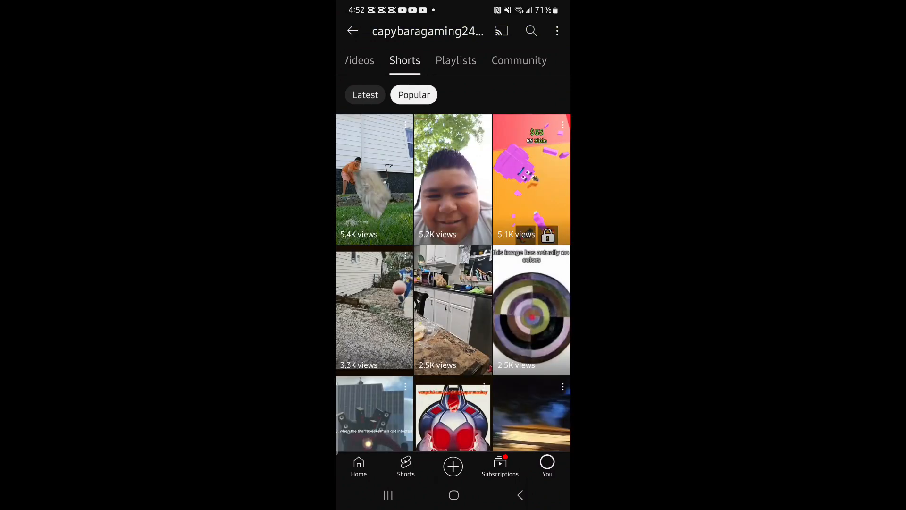
click(374, 180)
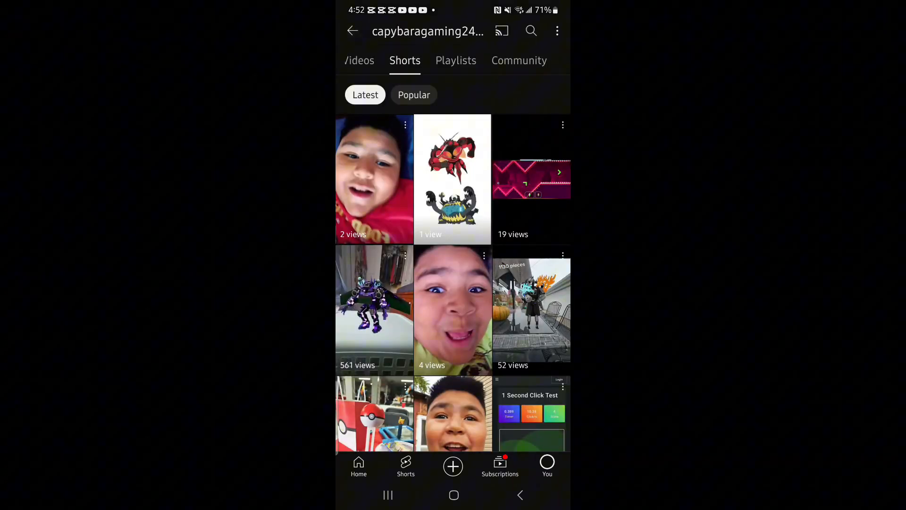
click(413, 94)
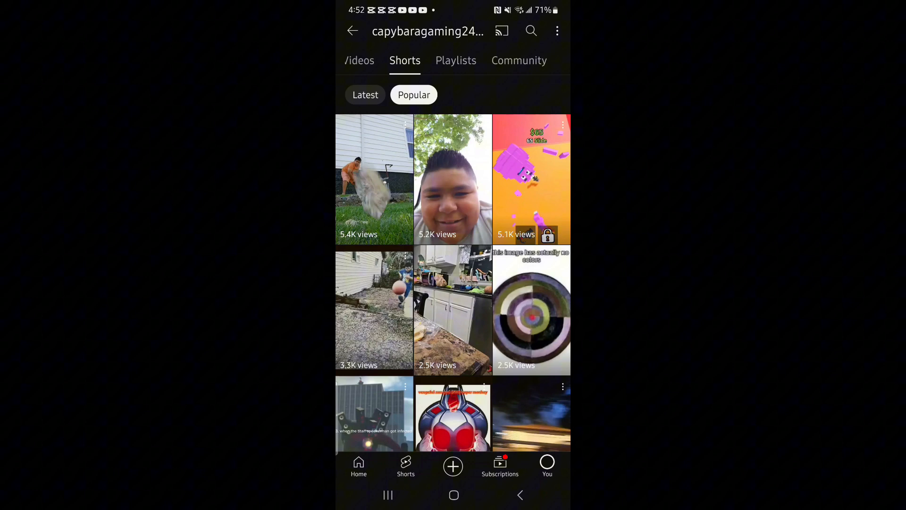
scroll(down, 3)
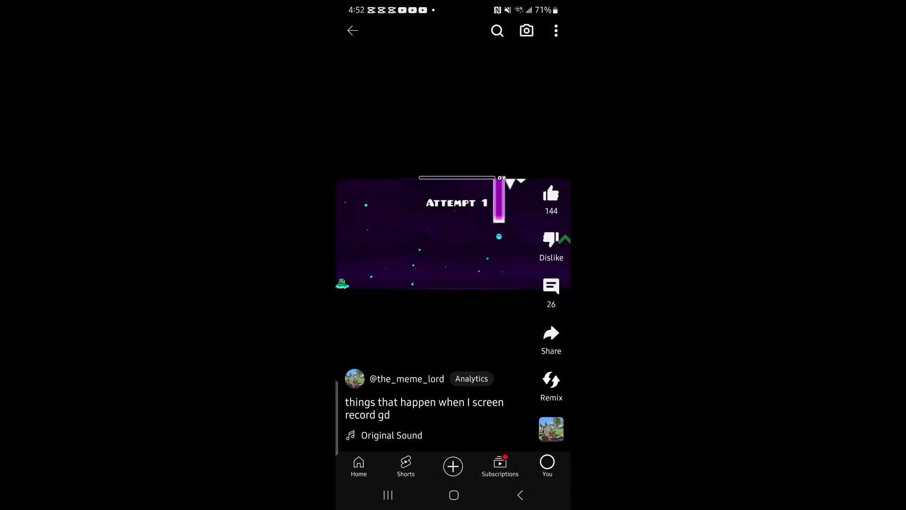
Close the Geometry Dash Short and exit YouTube to the phone's home screen.
click(471, 378)
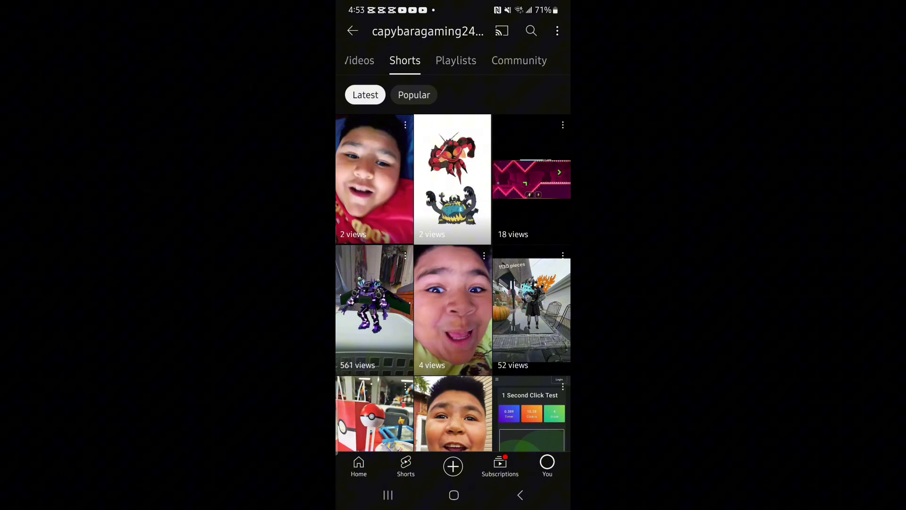
click(454, 495)
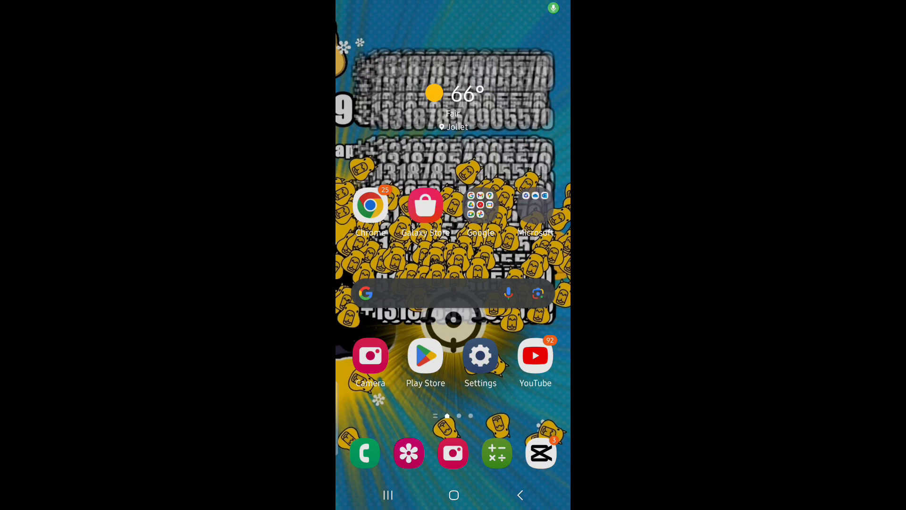